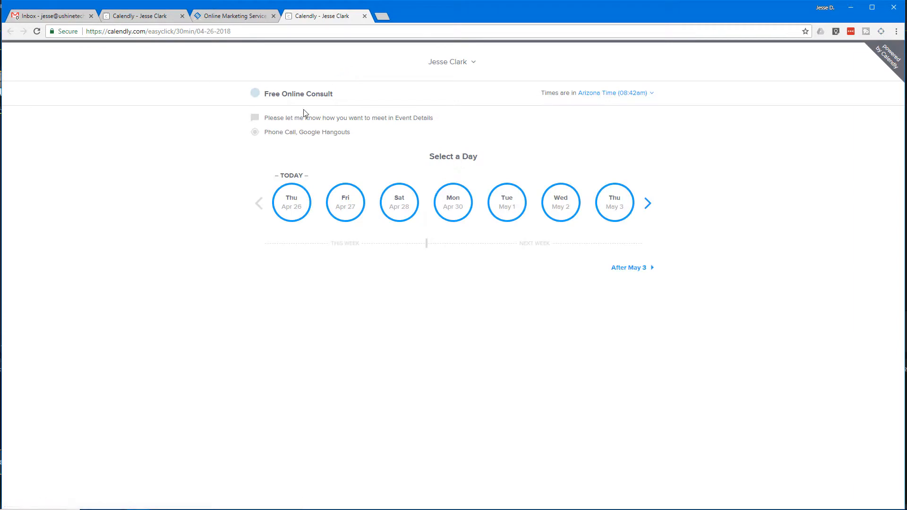
- Try Monday April 30 at 3:45pm on the consult booking page, then return to the Easy-Click home page
click(453, 203)
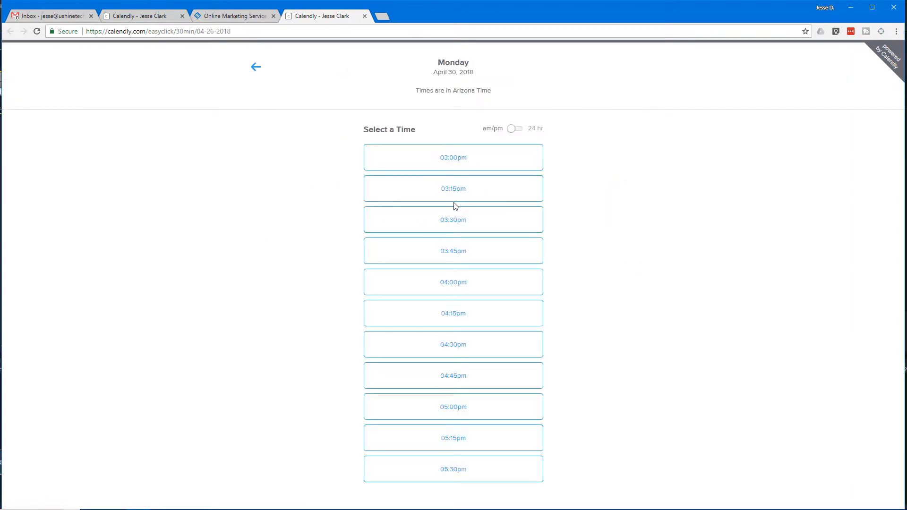
mouse_move(382, 202)
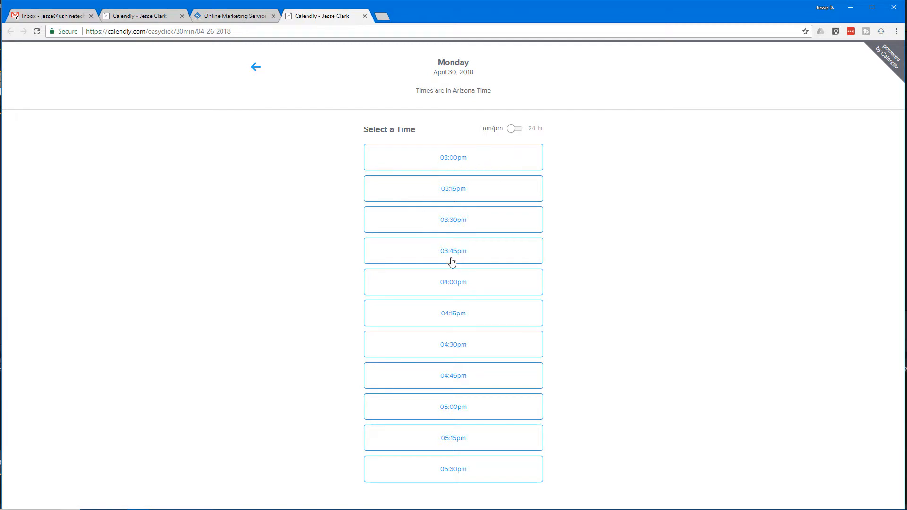
click(453, 250)
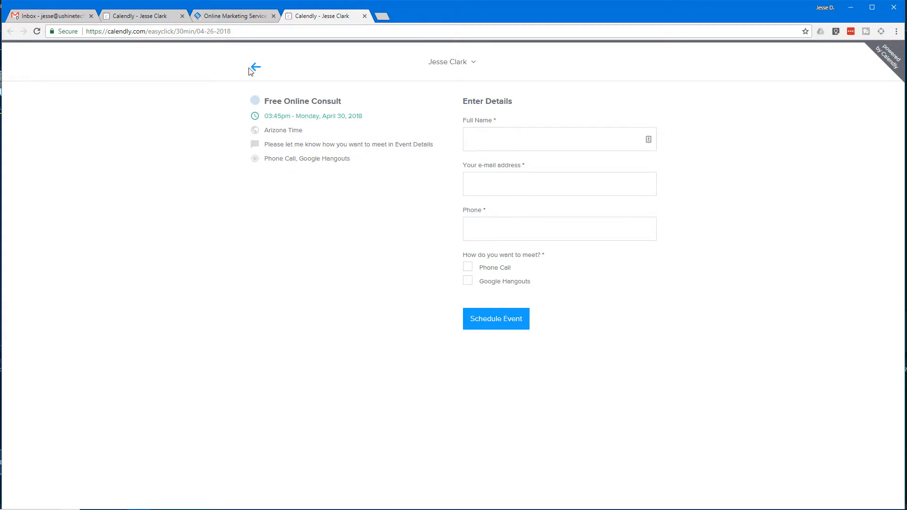
click(253, 67)
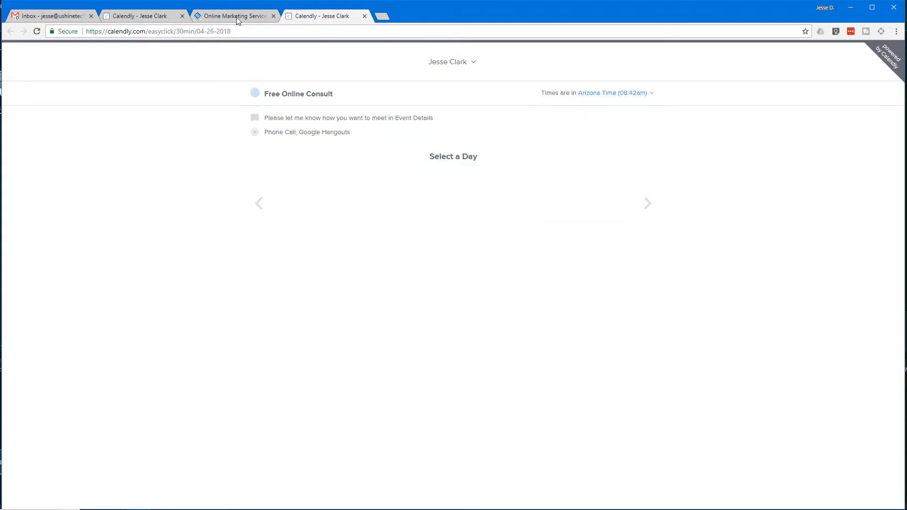
click(234, 16)
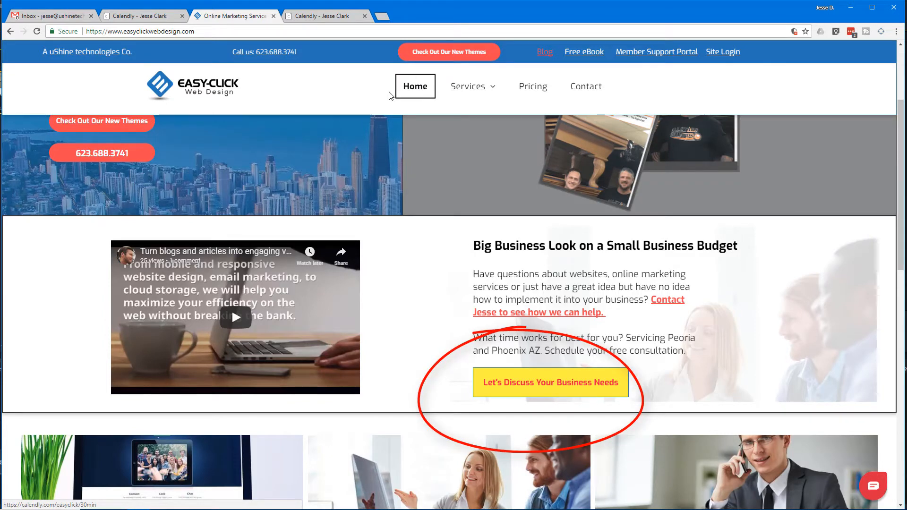
- Go to calendly.com in a new browser tab
click(550, 382)
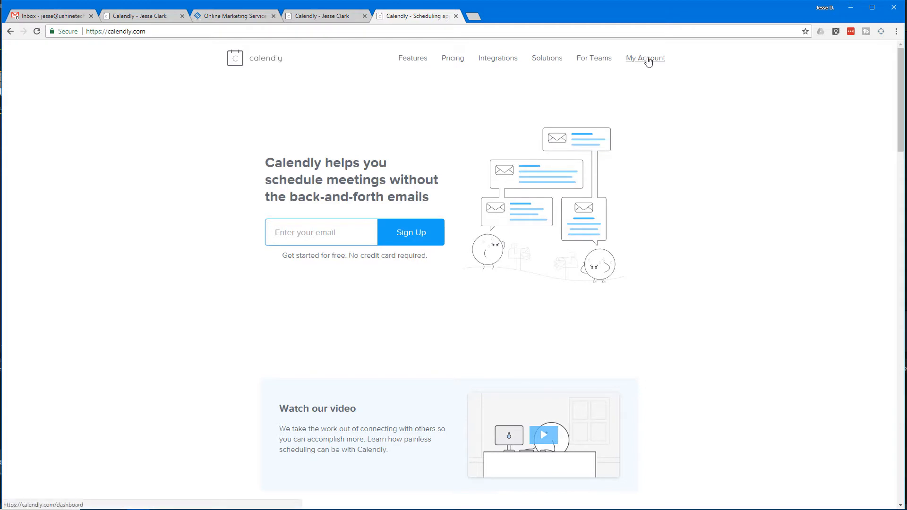
mouse_move(638, 62)
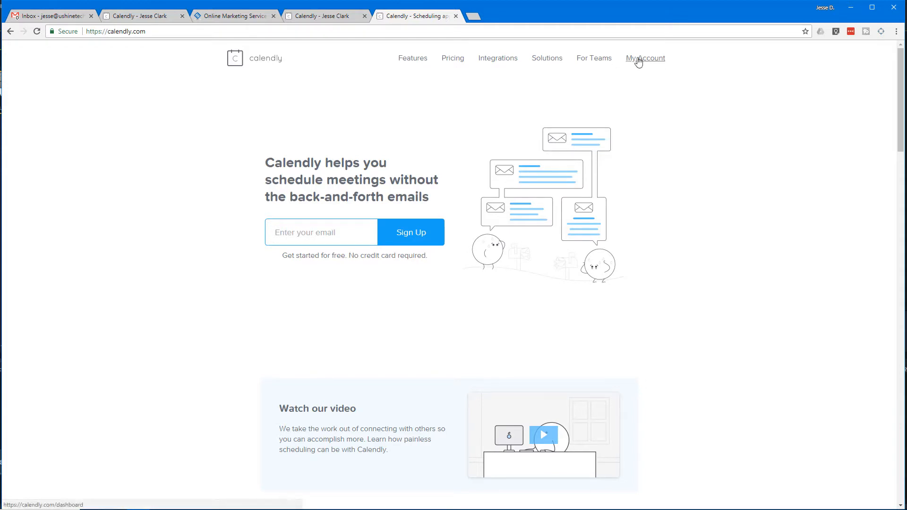
mouse_move(647, 64)
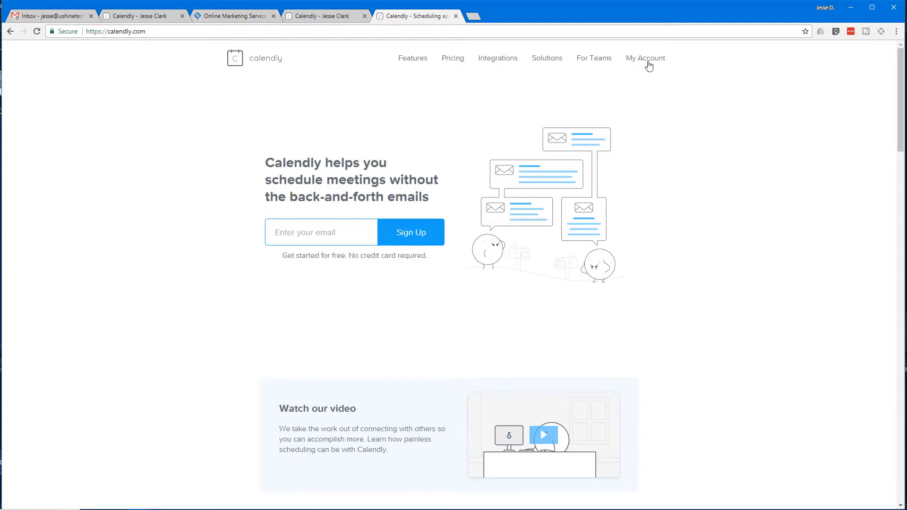
- Sign in via My Account, try the All Upcoming date filter, and view the full Event Types list
click(644, 57)
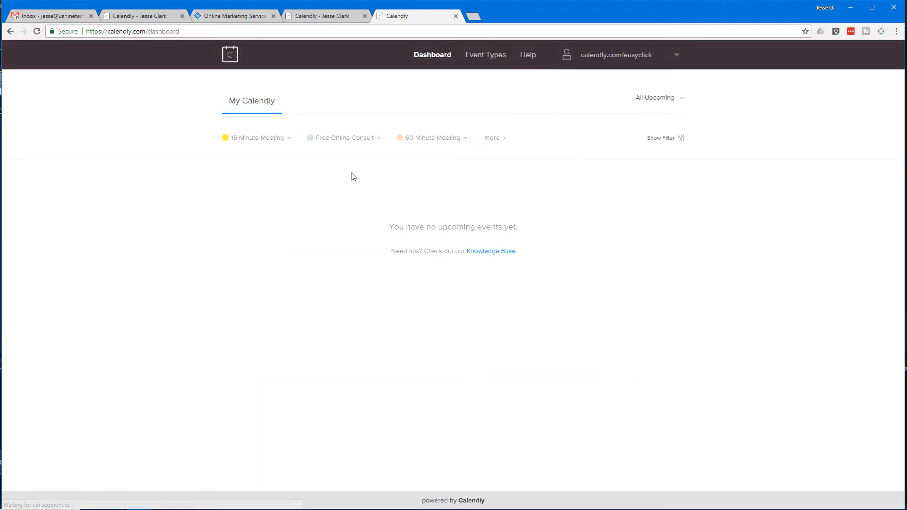
click(658, 97)
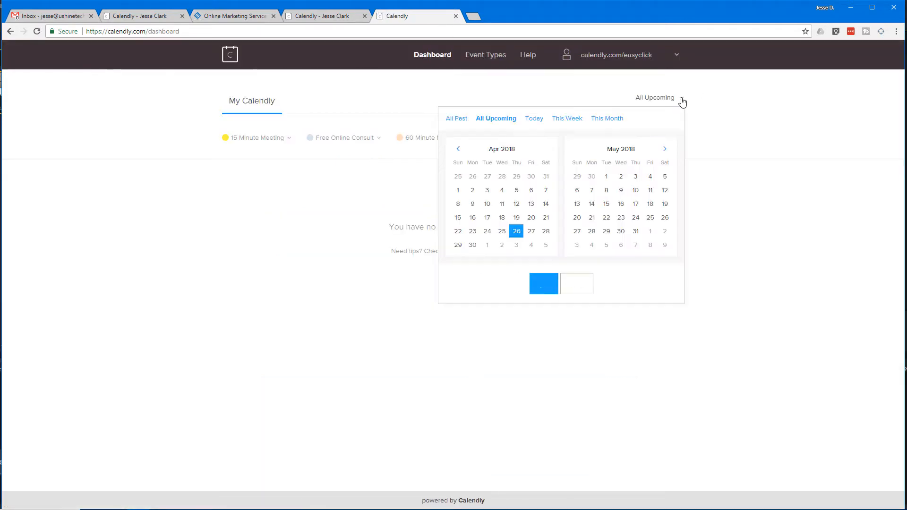
click(255, 144)
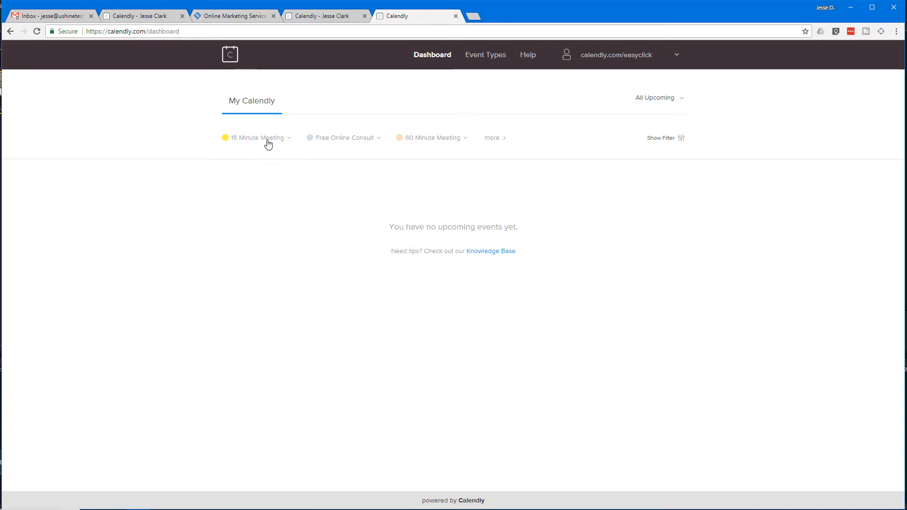
mouse_move(347, 146)
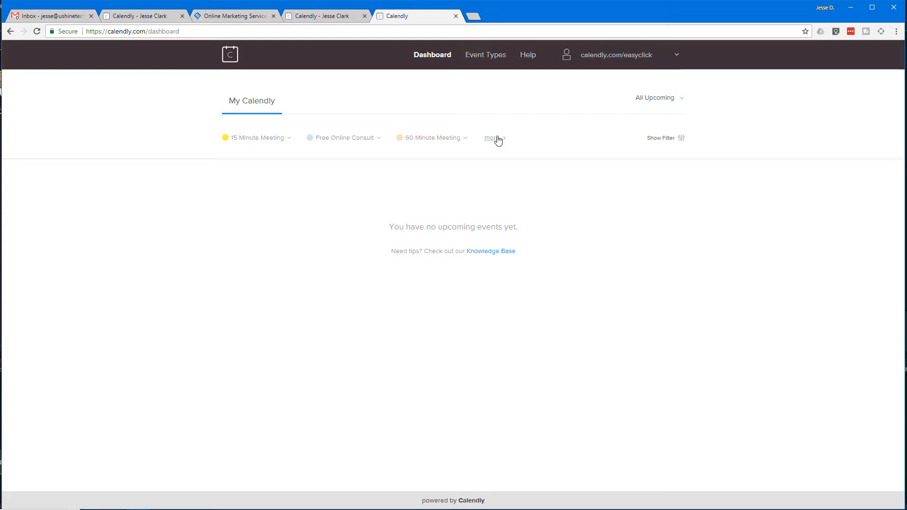
click(484, 54)
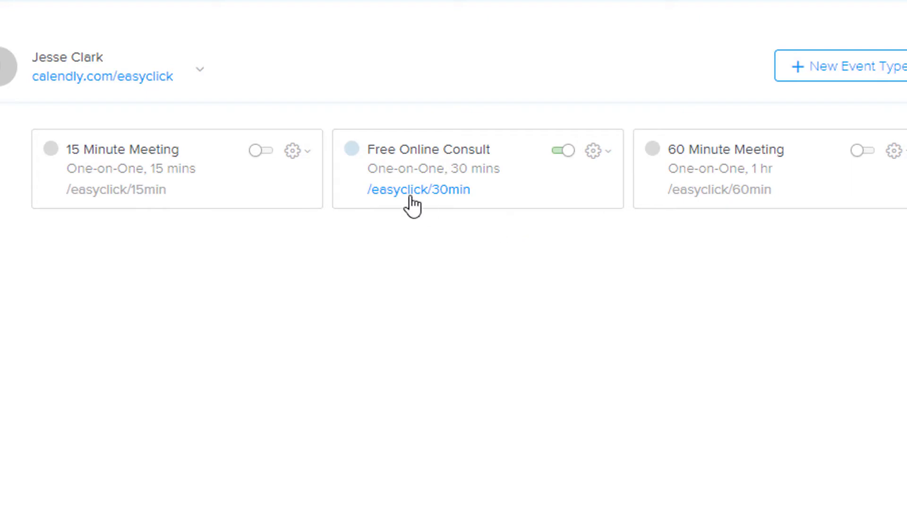
mouse_move(441, 191)
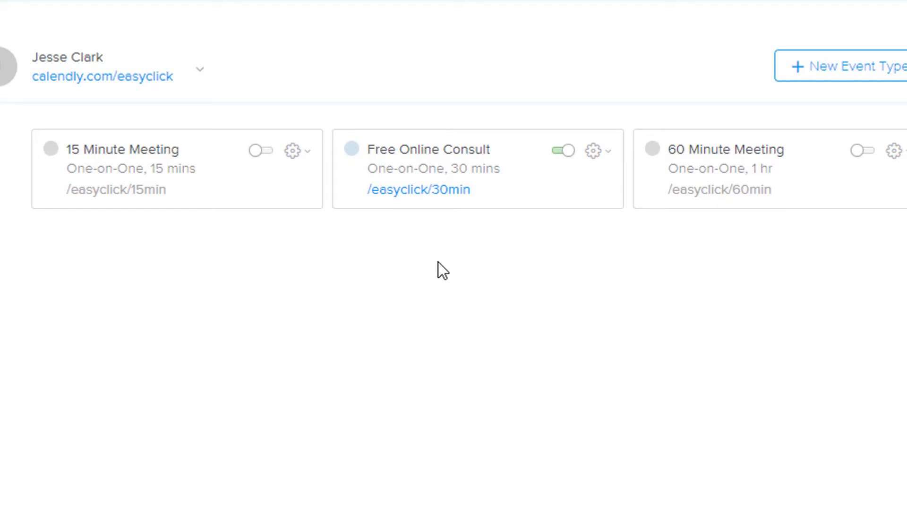
mouse_move(452, 255)
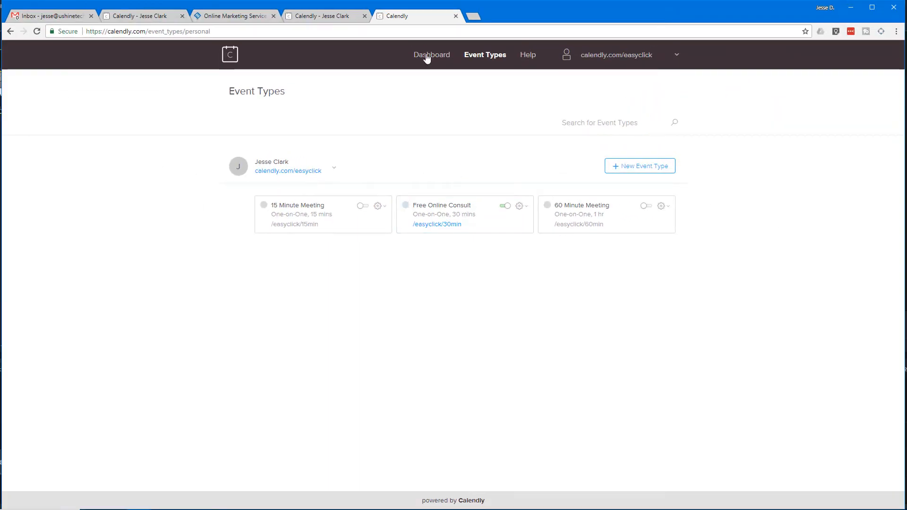
- From the dashboard, test the website booking button with a Saturday April 28 slot and return to day selection
click(431, 54)
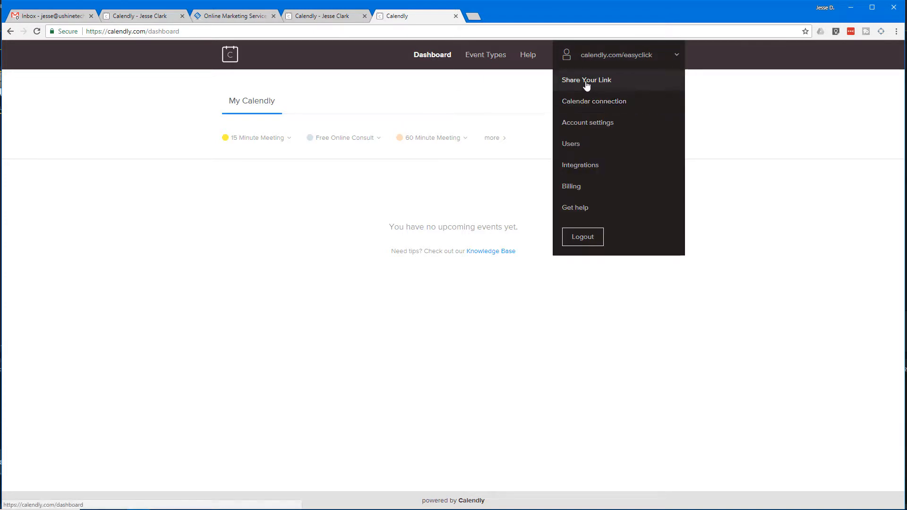
click(586, 80)
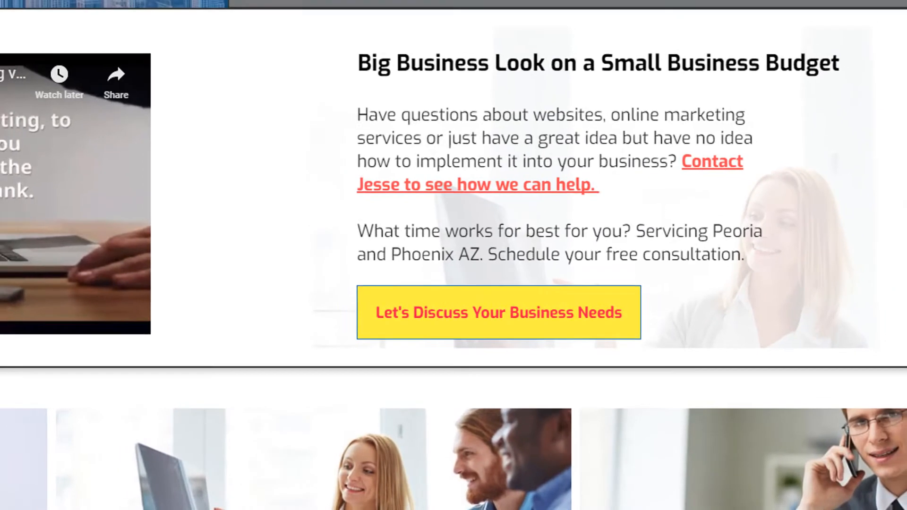
click(498, 313)
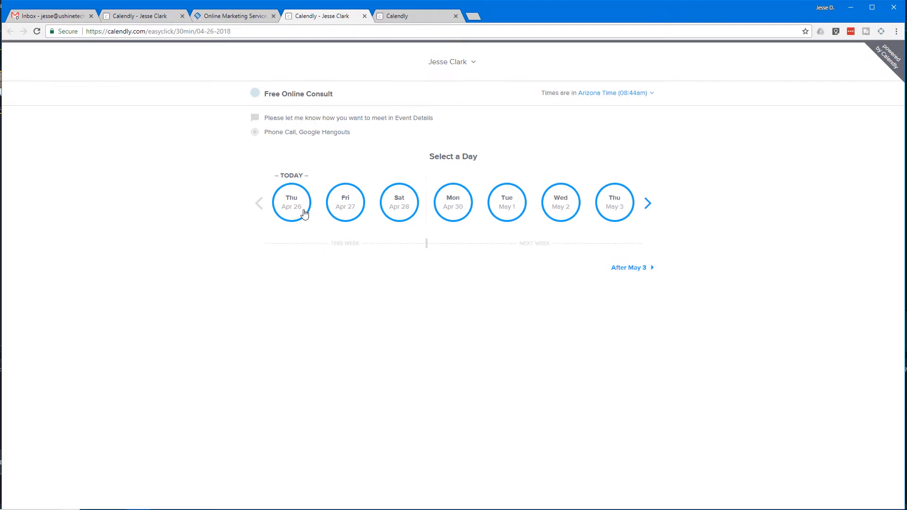
click(399, 202)
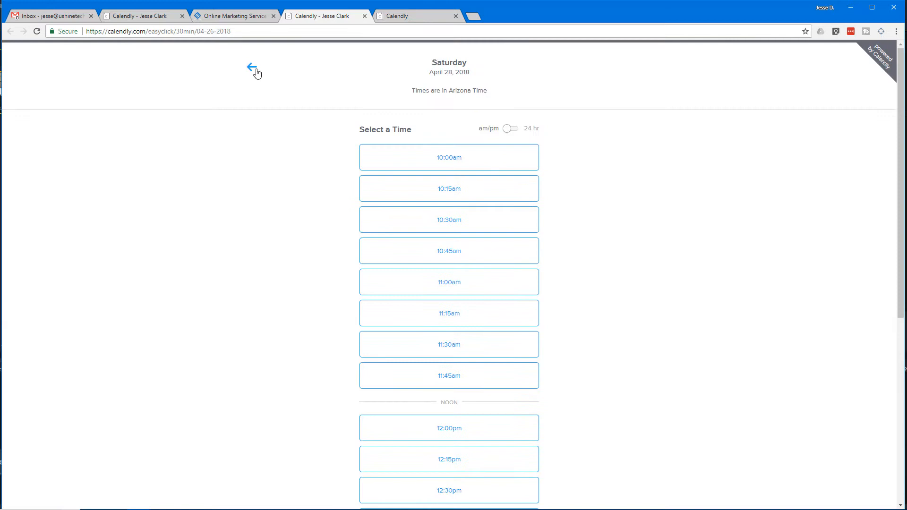
click(250, 65)
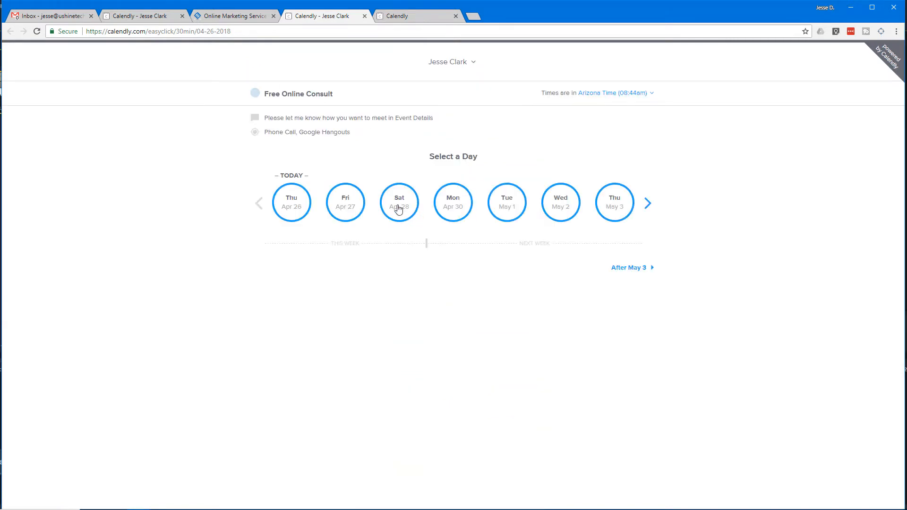
mouse_move(492, 204)
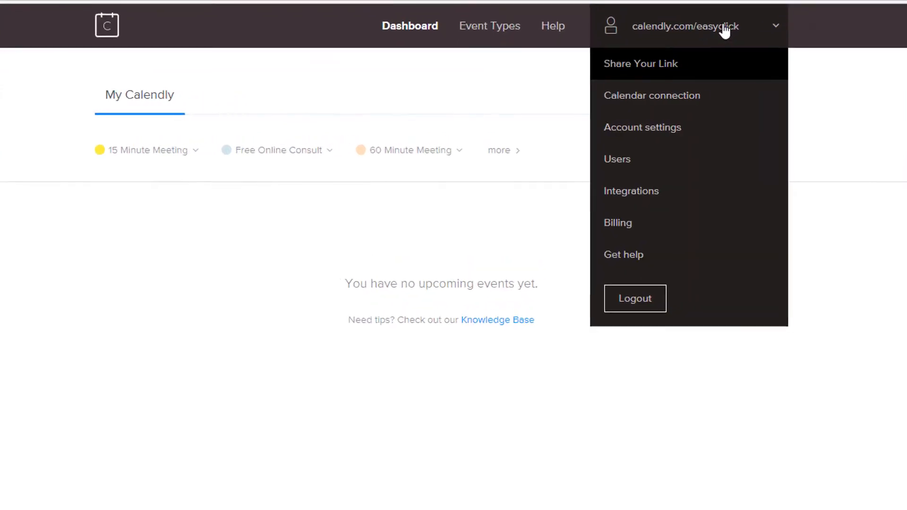
click(776, 26)
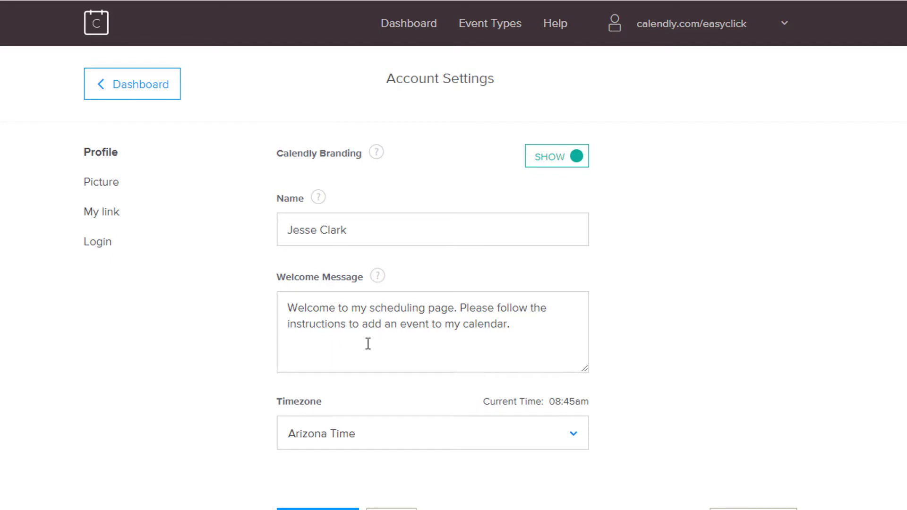
click(101, 183)
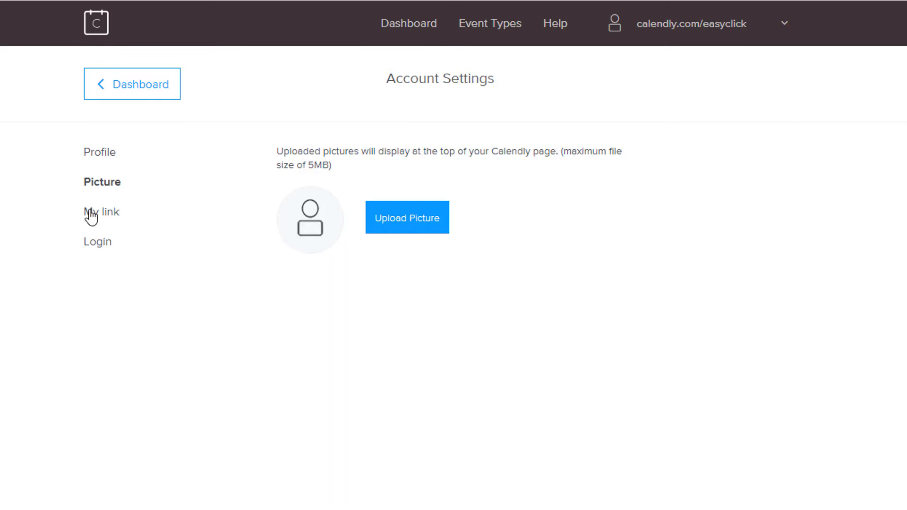
click(103, 212)
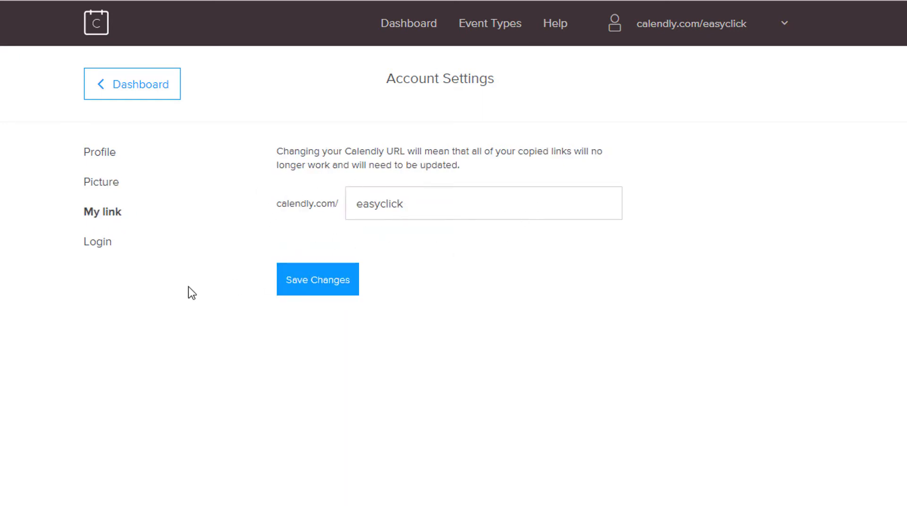
mouse_move(108, 245)
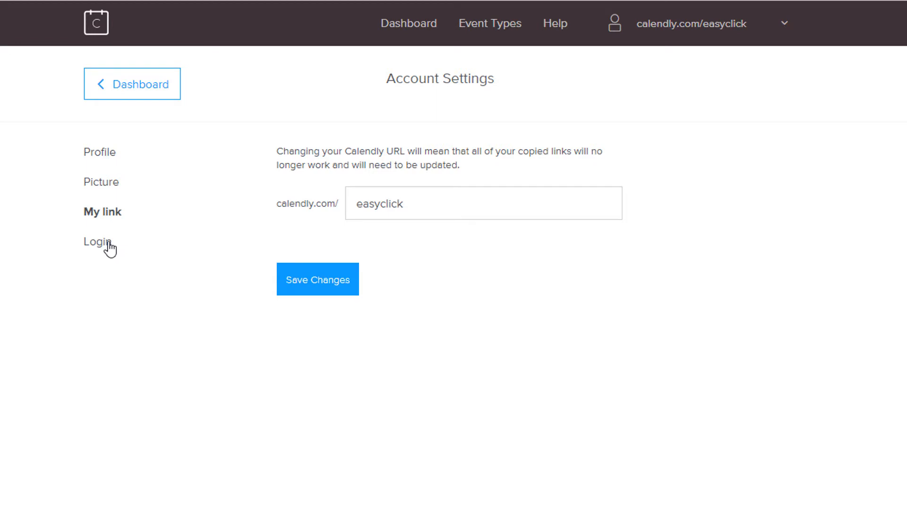
click(97, 241)
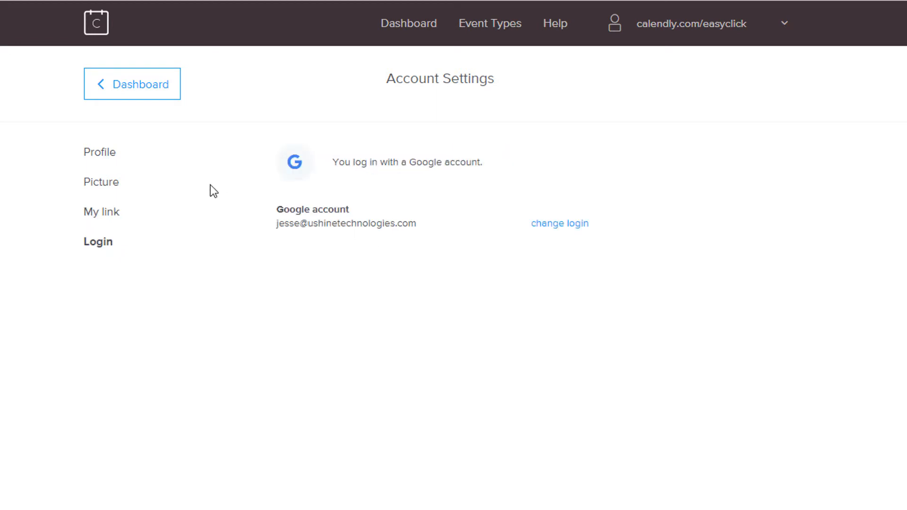
click(408, 23)
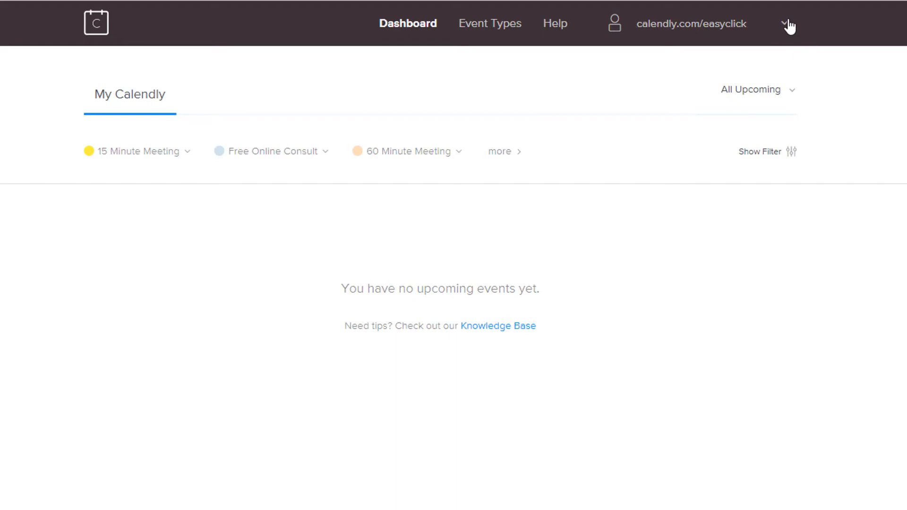
click(489, 24)
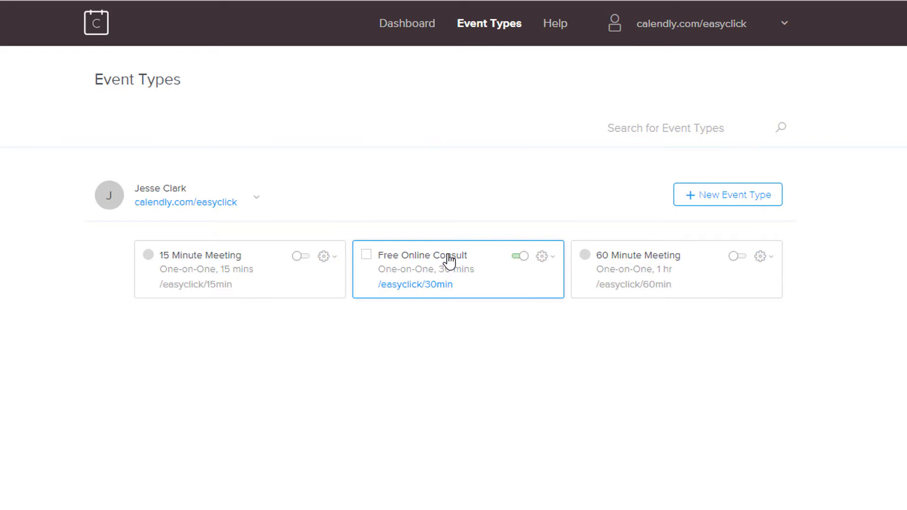
click(542, 256)
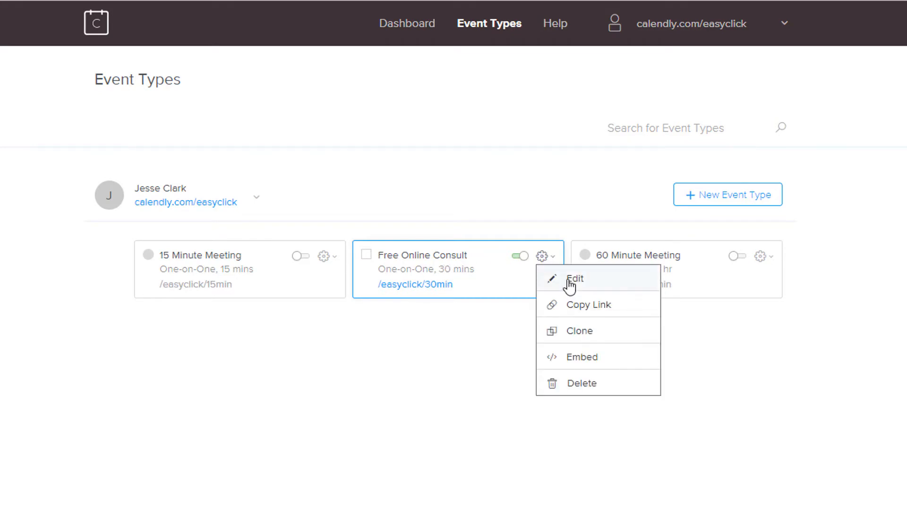
click(575, 279)
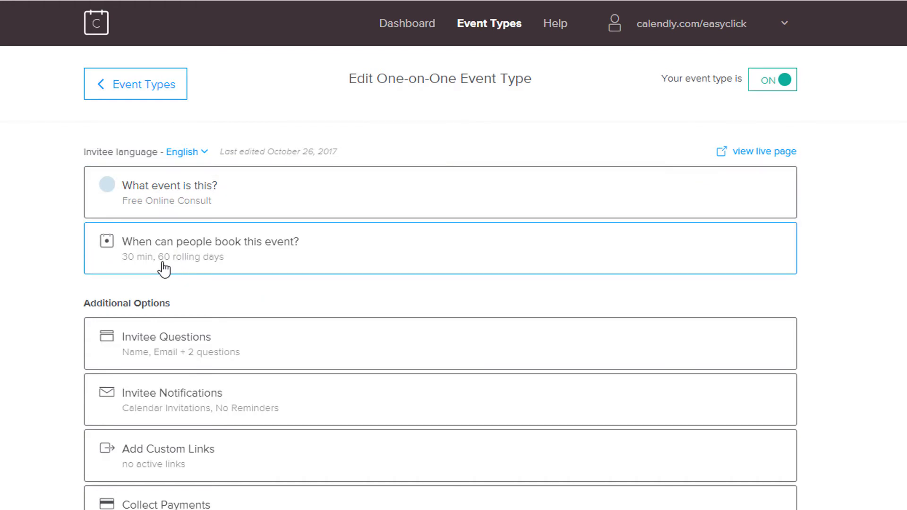
scroll(down, 3)
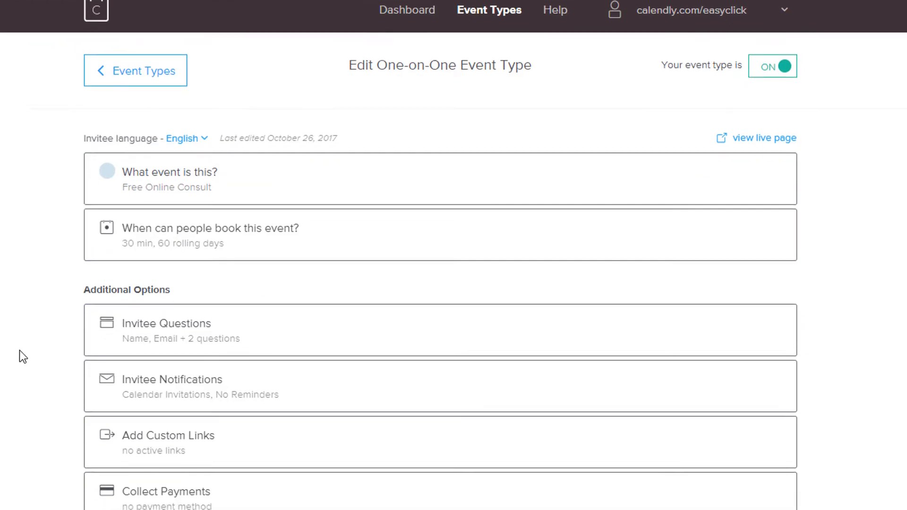
scroll(down, 3)
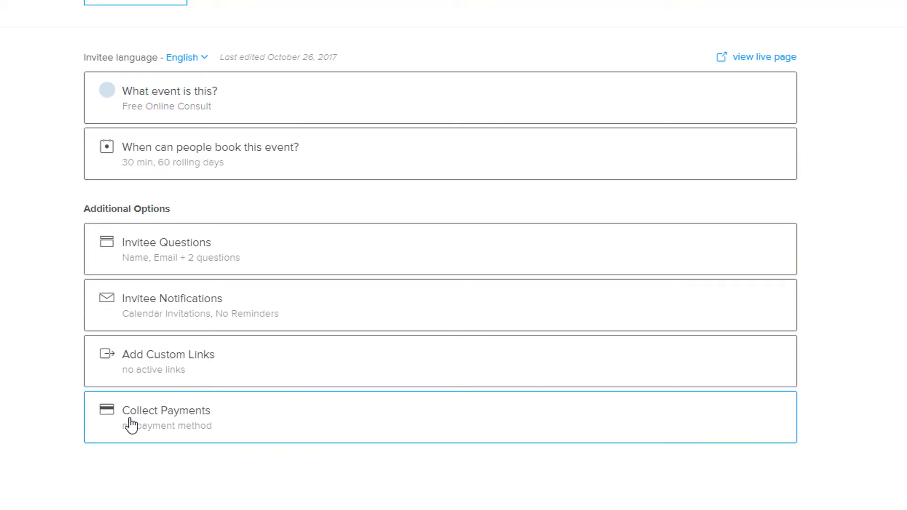
mouse_move(87, 404)
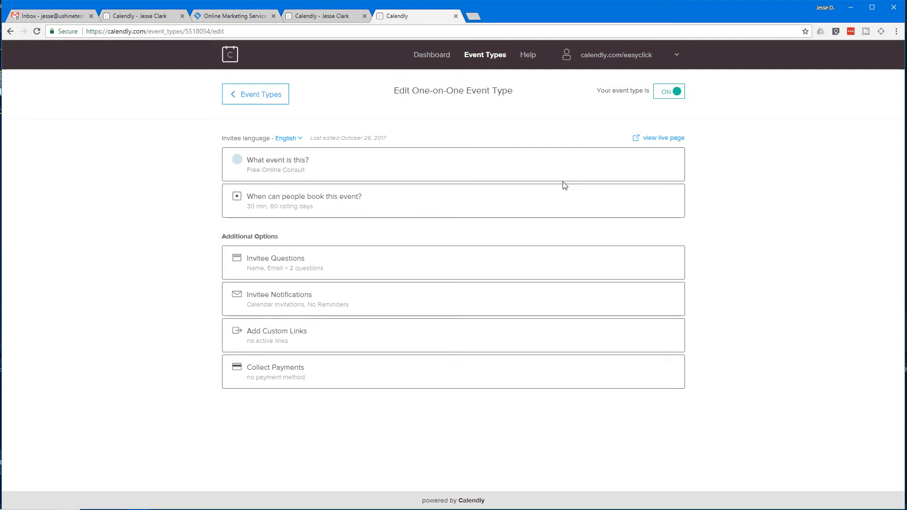
mouse_move(665, 137)
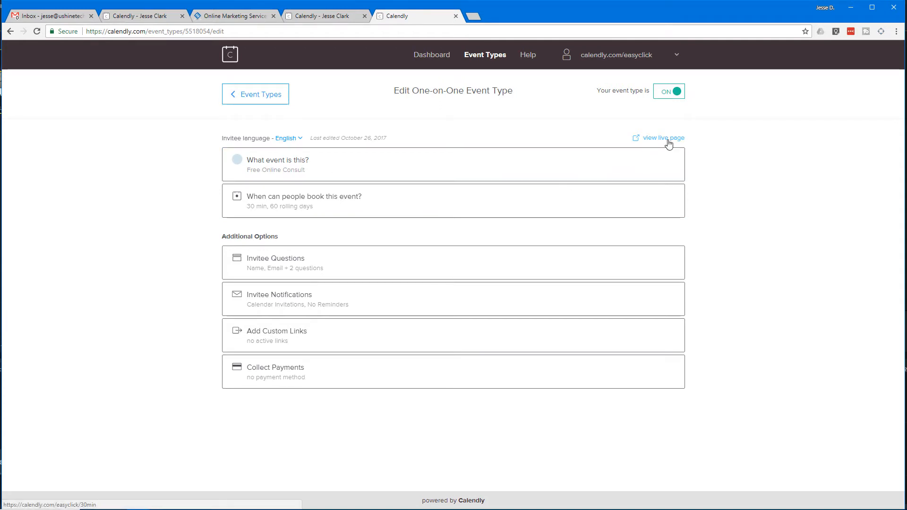
click(663, 138)
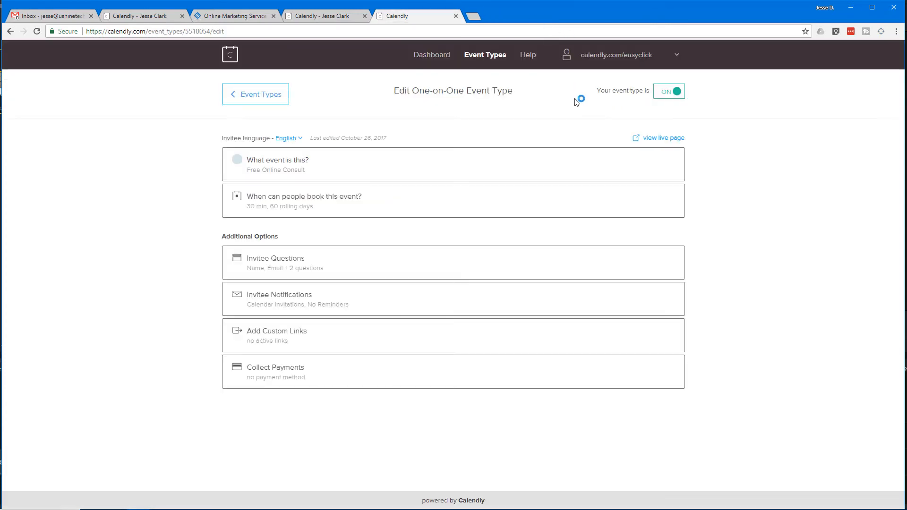
mouse_move(675, 61)
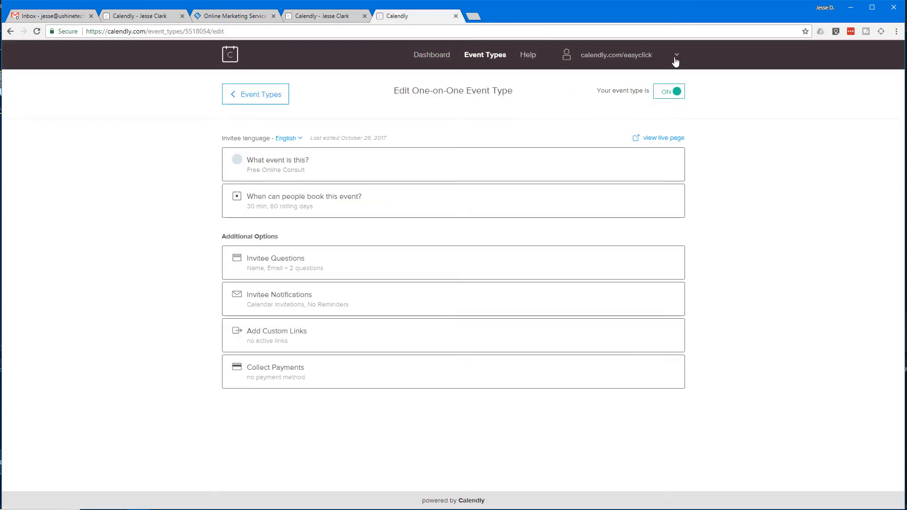
click(676, 55)
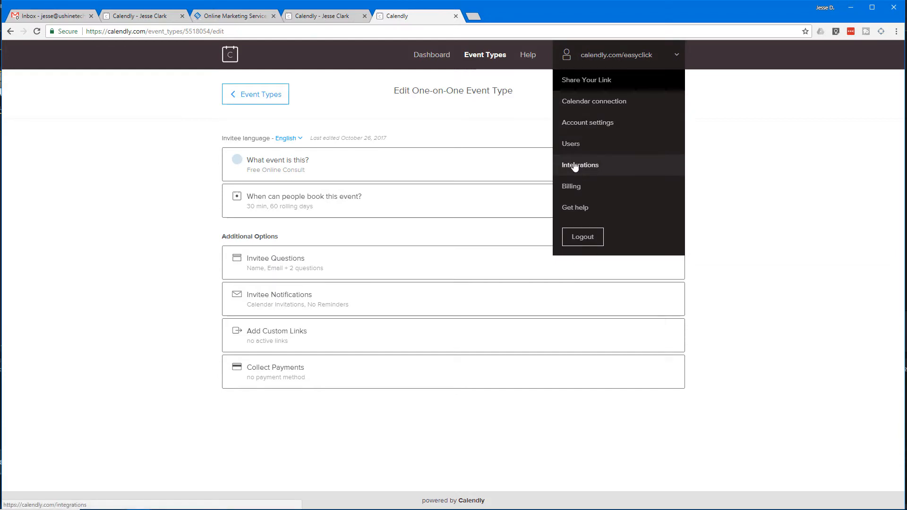
- Visit Integrations, then show the Share Your Link options from the dashboard
click(580, 165)
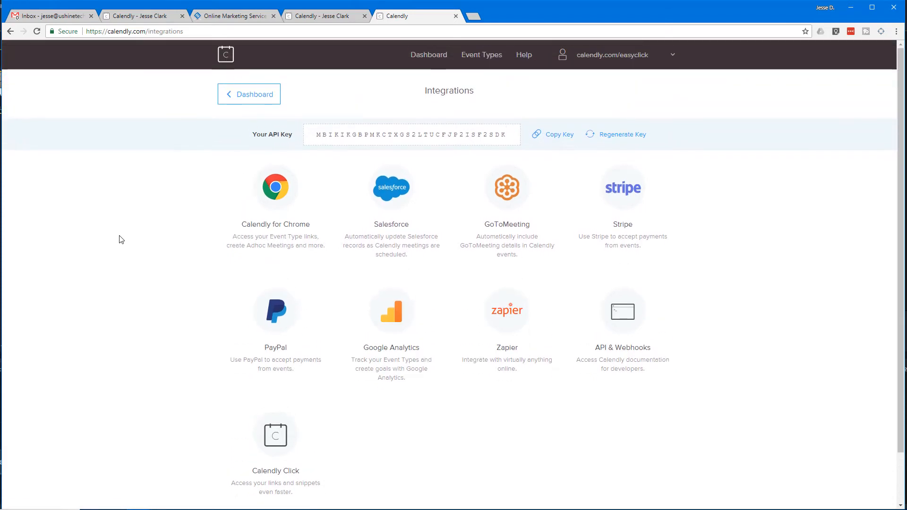
click(321, 134)
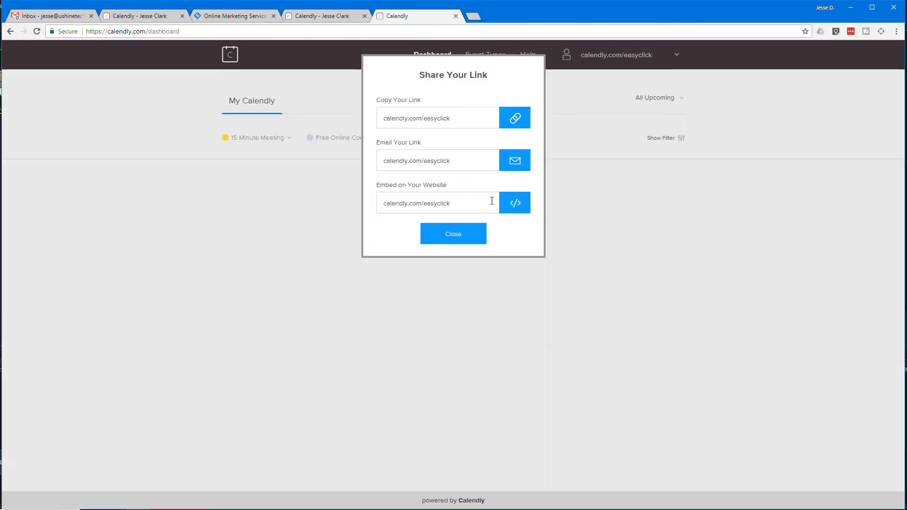
- Show the calendar services to connect: Google Calendar, Office 365/Outlook.com, Outlook Plug-In and iCloud
click(453, 234)
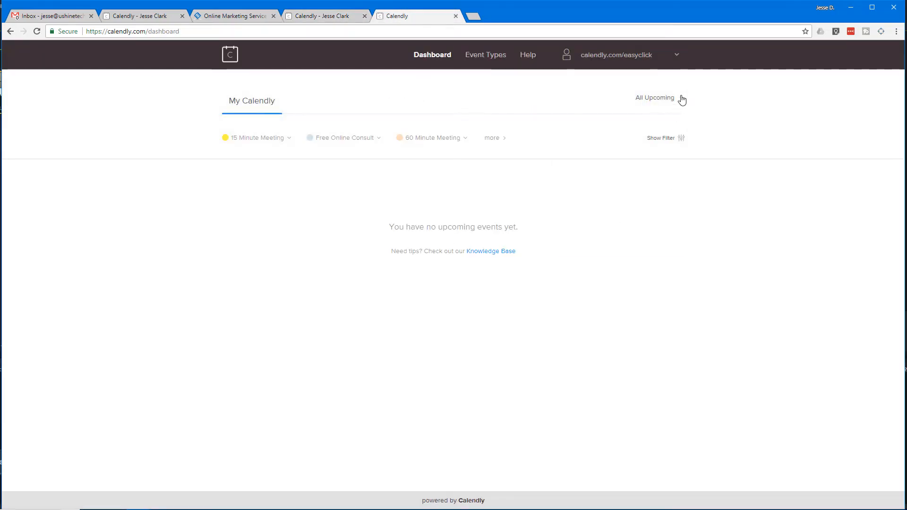
click(675, 55)
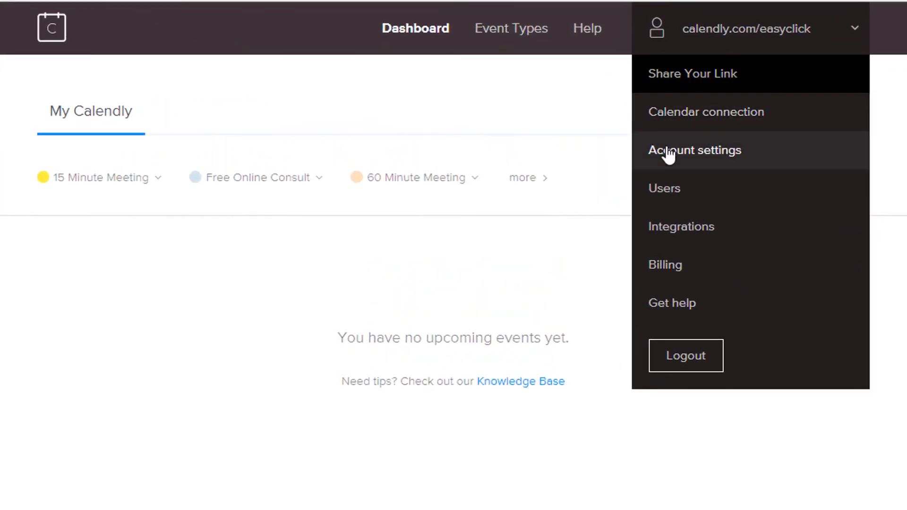
click(705, 111)
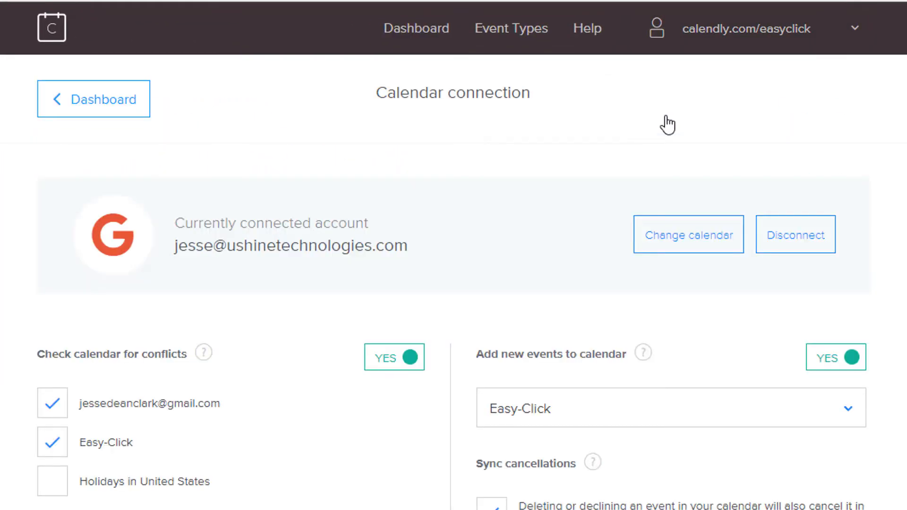
mouse_move(187, 498)
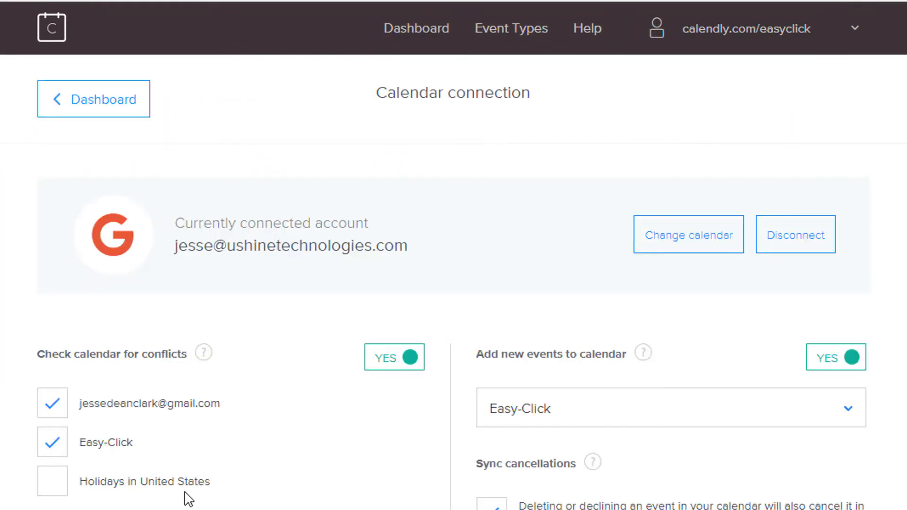
click(688, 234)
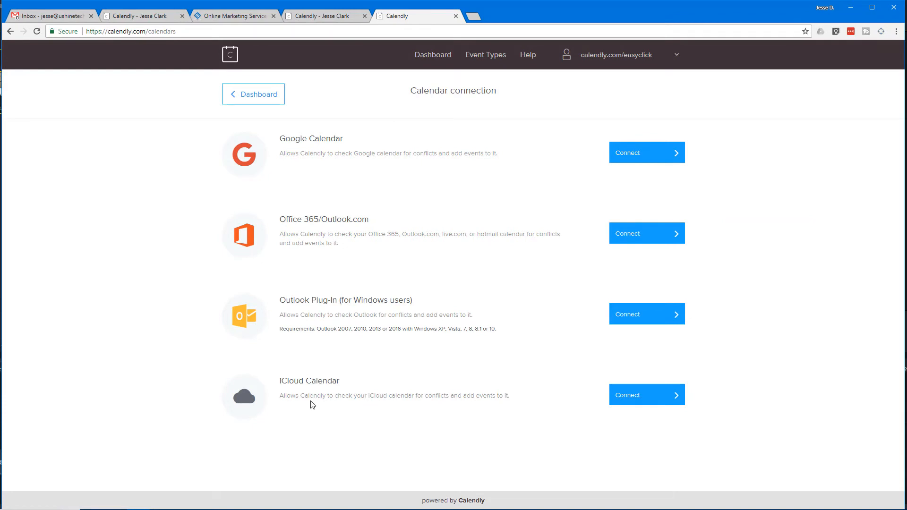
mouse_move(291, 225)
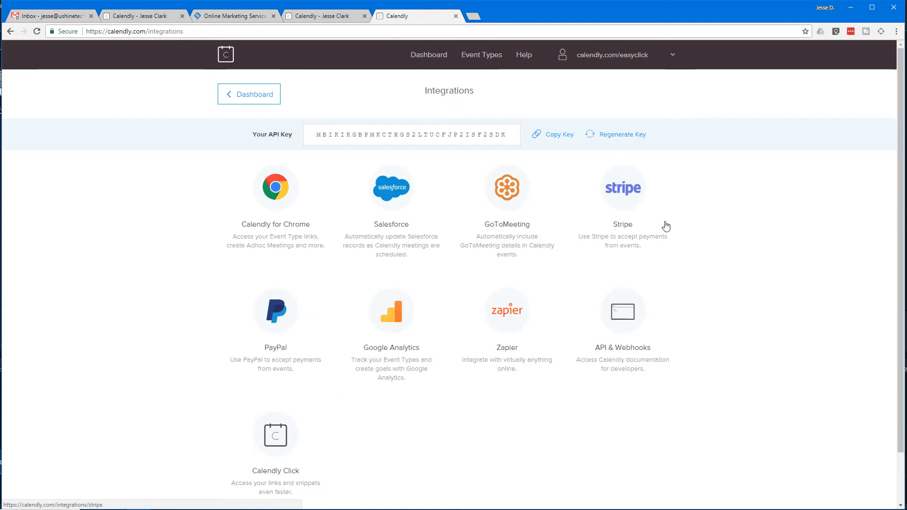
- View the Billing page showing the free plan with the trial ended October 26, 2017
click(672, 54)
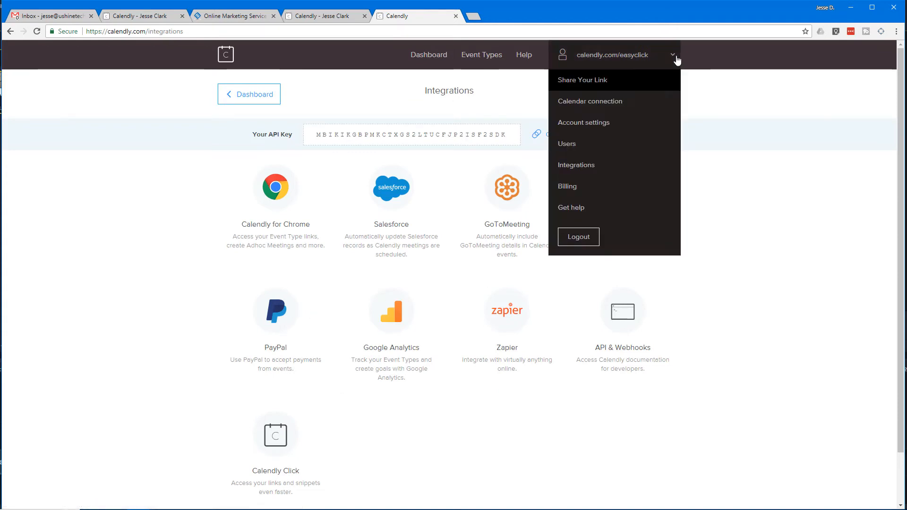
click(567, 186)
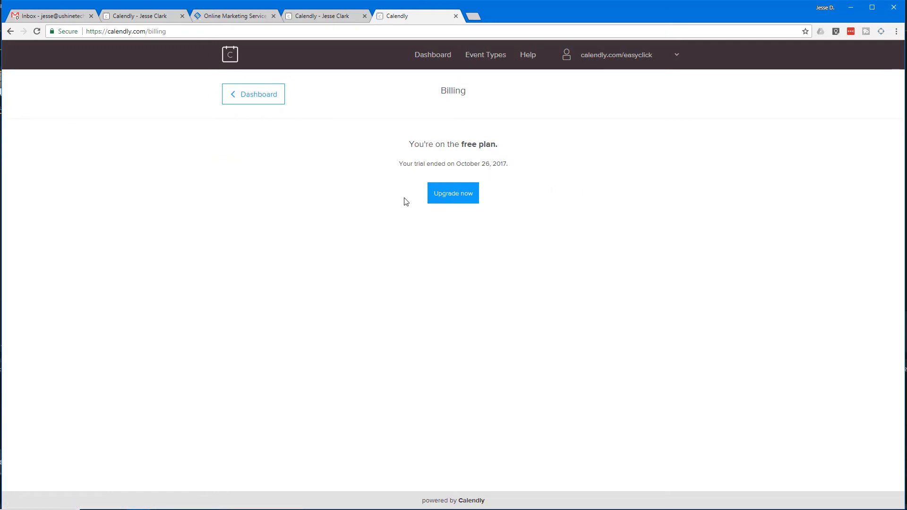
mouse_move(469, 192)
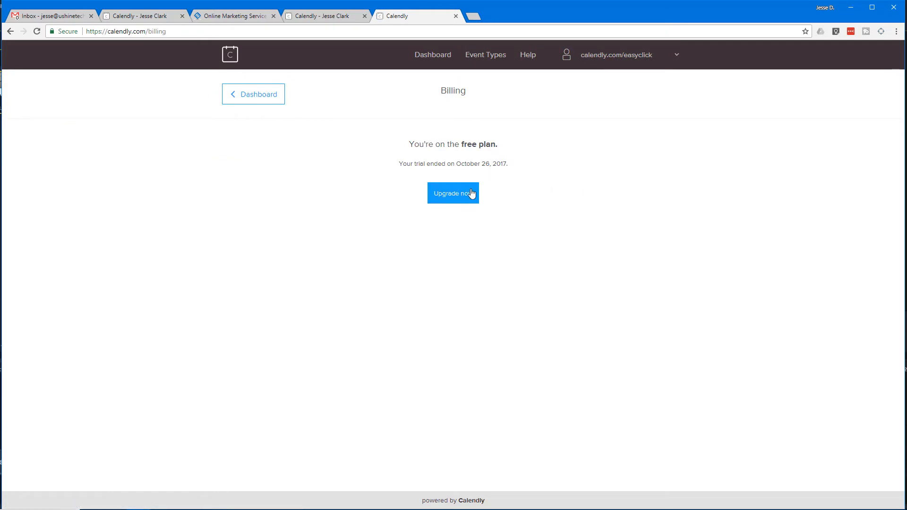
- Compare the Premium plan from $8/month with the Pro plan from $12/month via Upgrade now
click(453, 193)
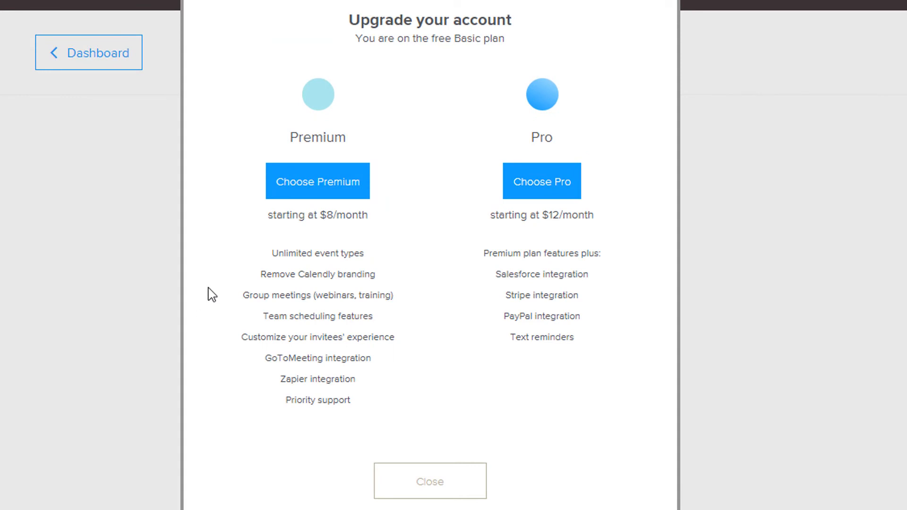
mouse_move(313, 238)
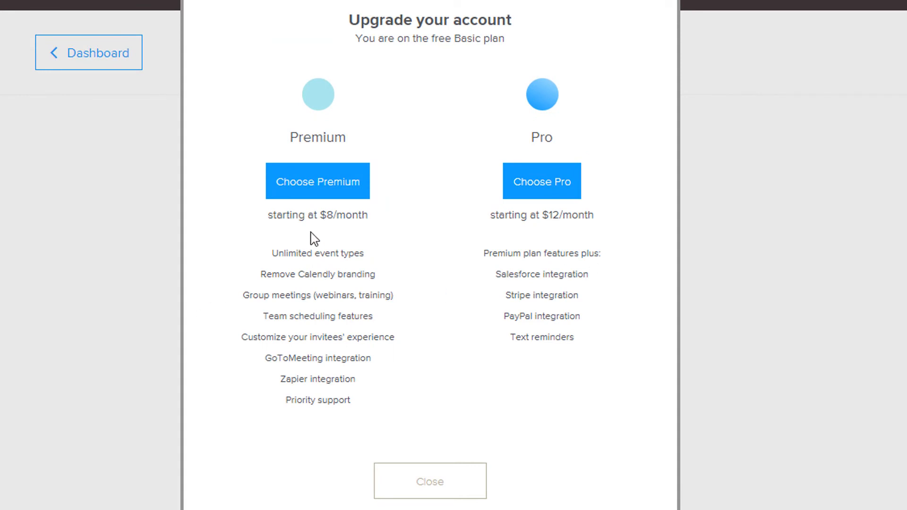
mouse_move(217, 294)
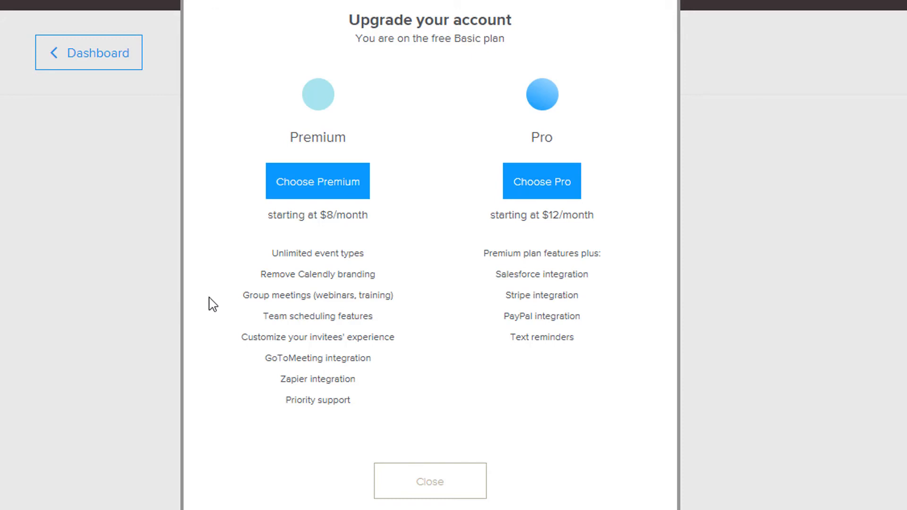
mouse_move(209, 305)
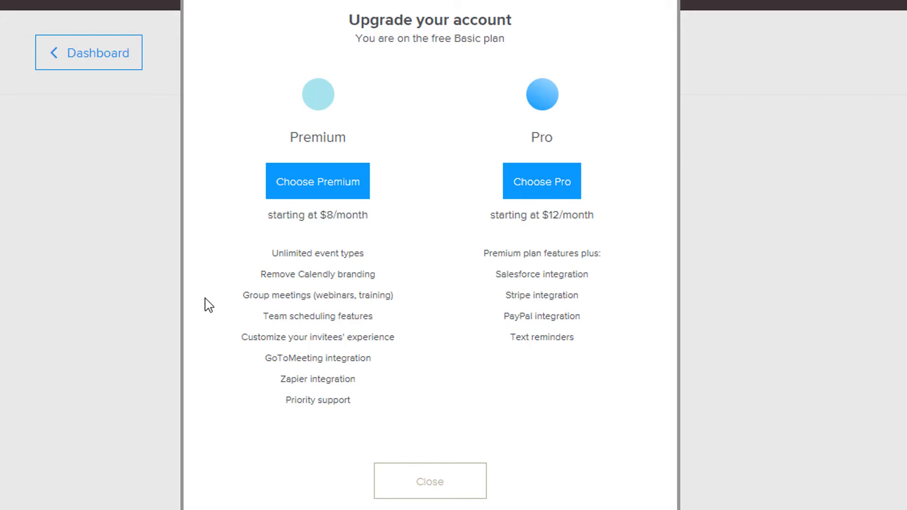
mouse_move(208, 373)
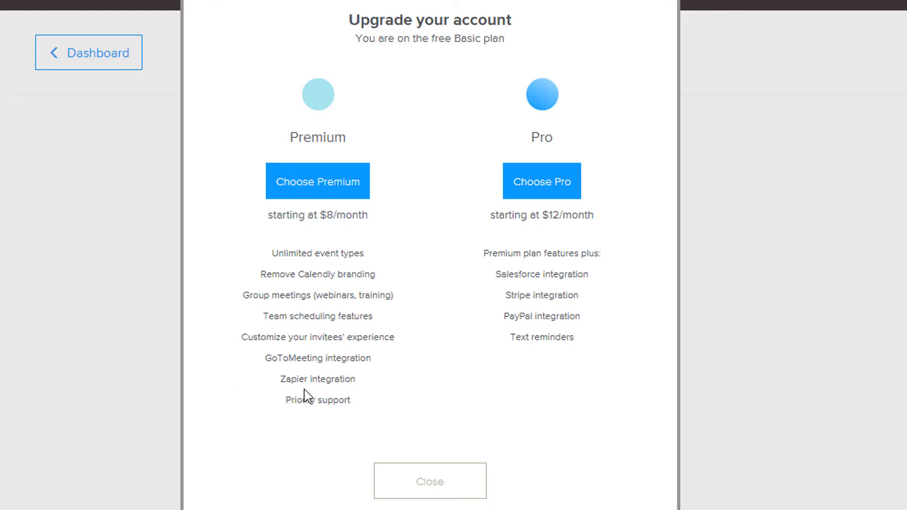
mouse_move(260, 397)
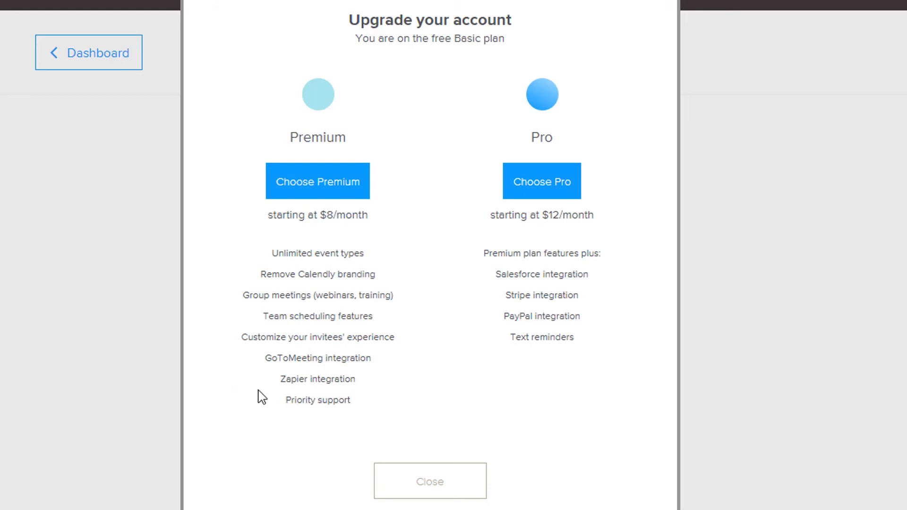
double_click(317, 379)
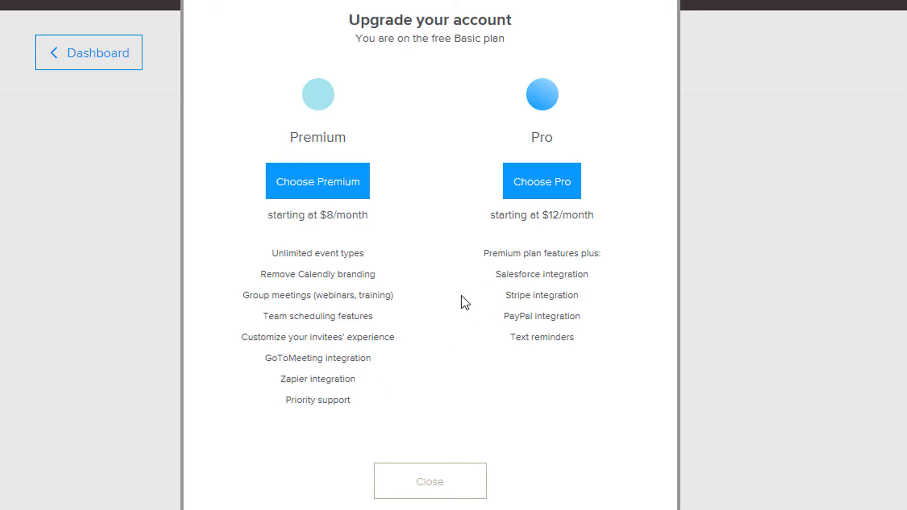
mouse_move(381, 217)
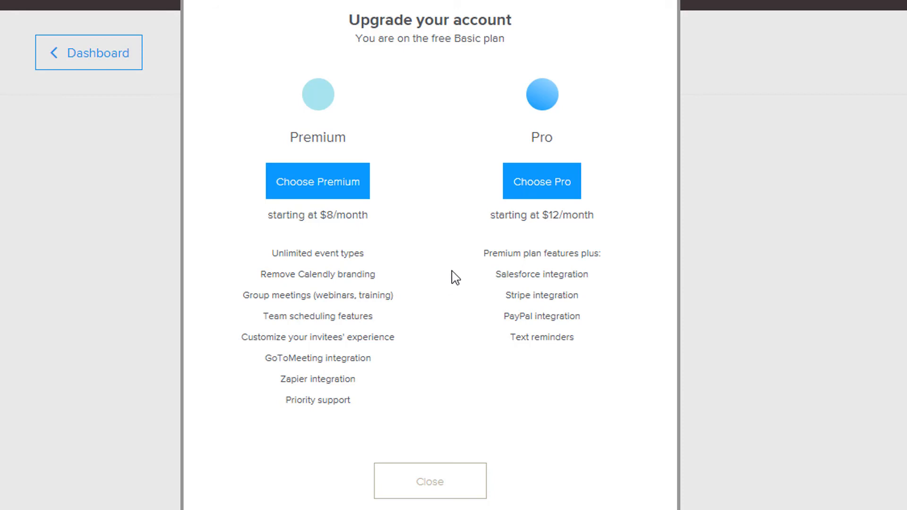
drag(510, 274, 581, 316)
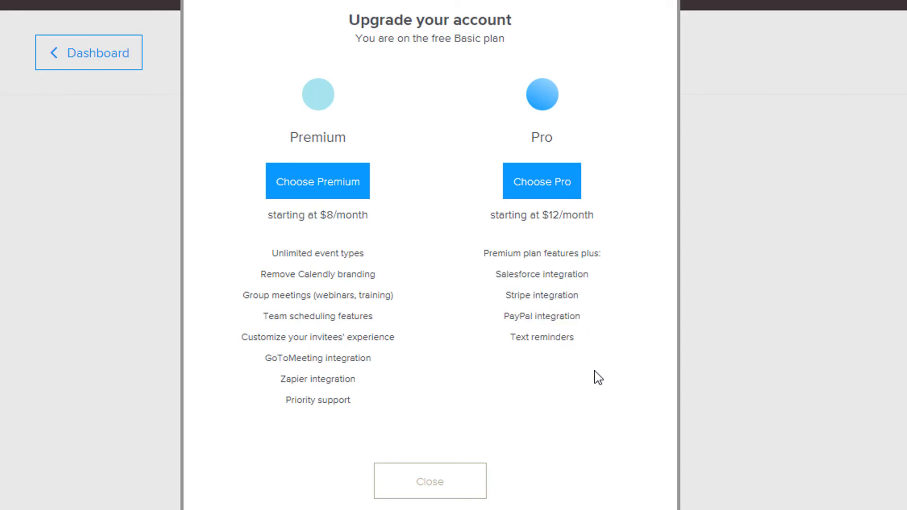
- Dismiss the plan comparison to return to the Billing page on the free plan
click(429, 481)
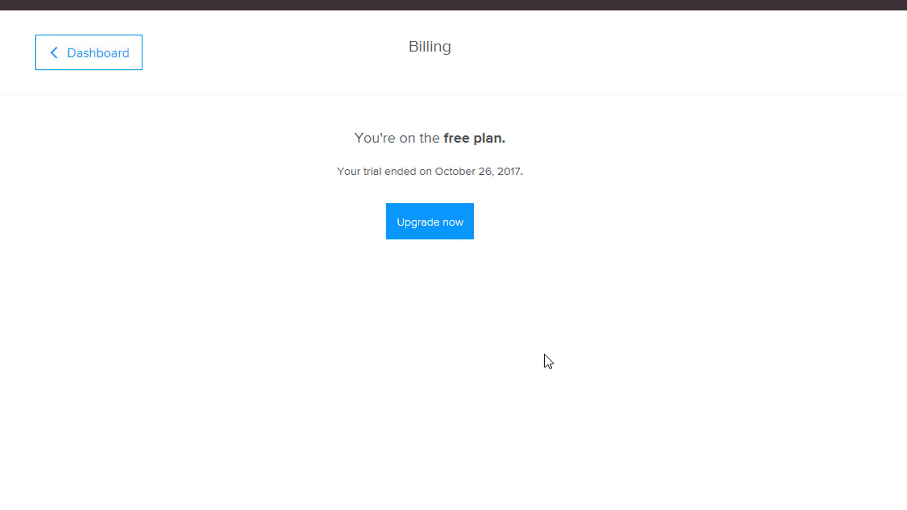
mouse_move(253, 220)
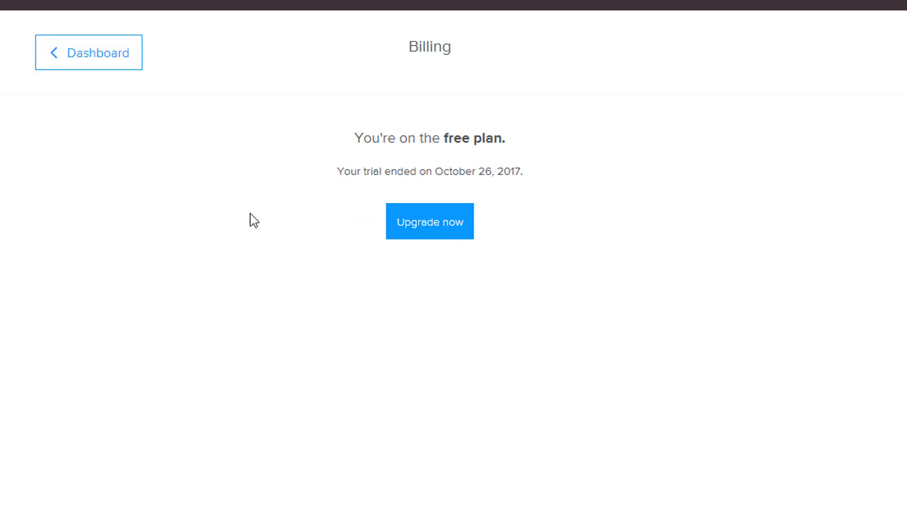